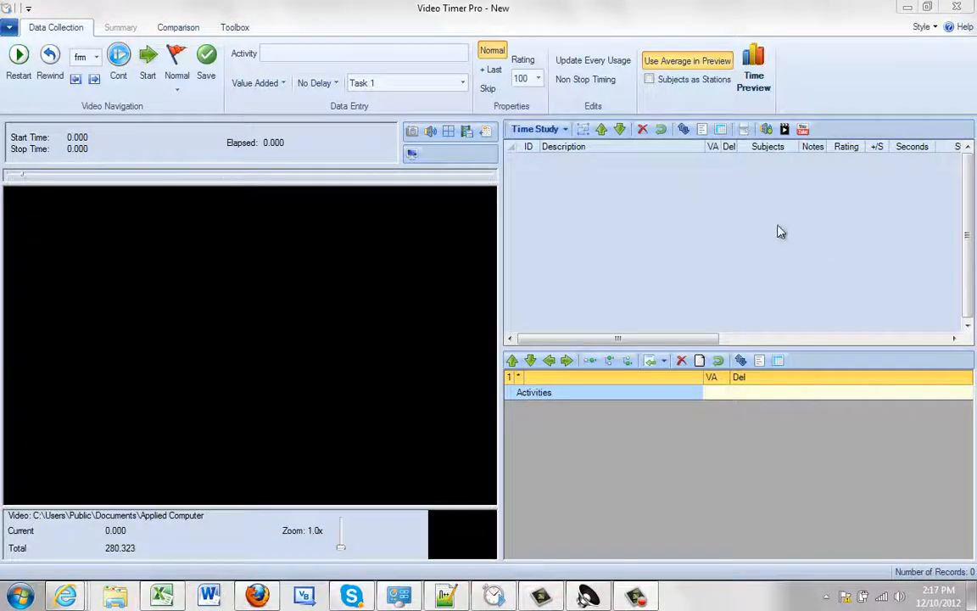
mouse_move(455, 144)
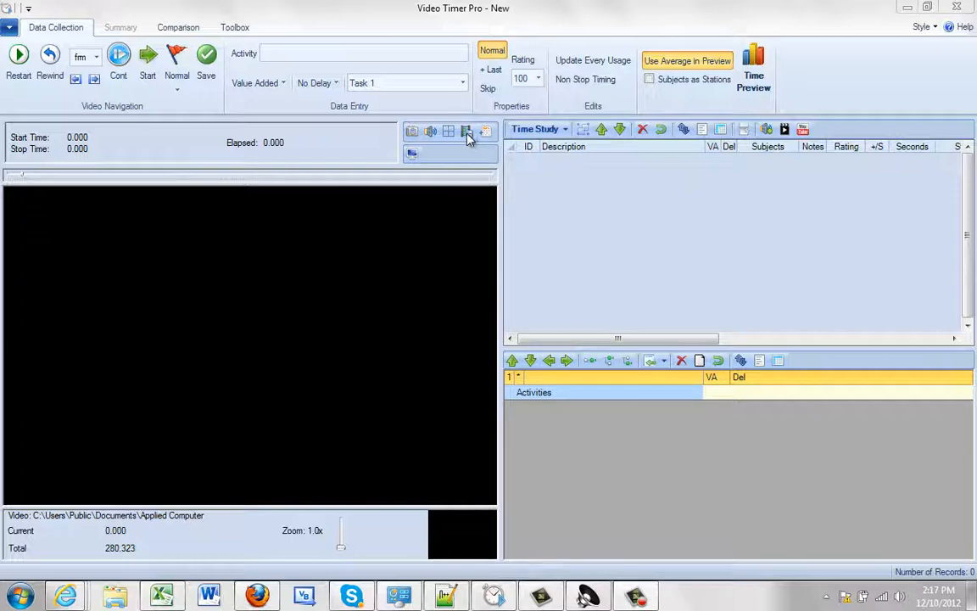
mouse_move(467, 134)
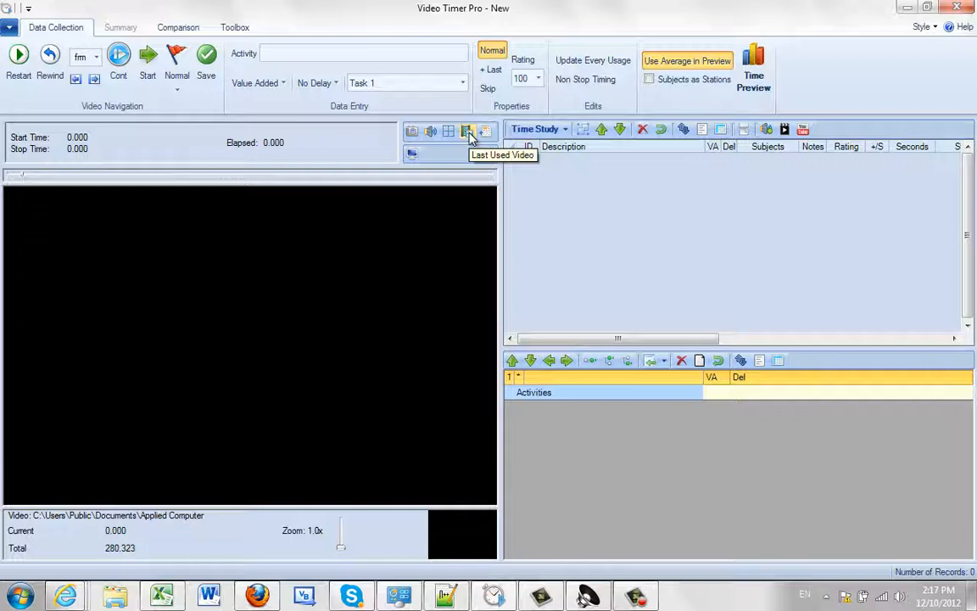
mouse_move(339, 136)
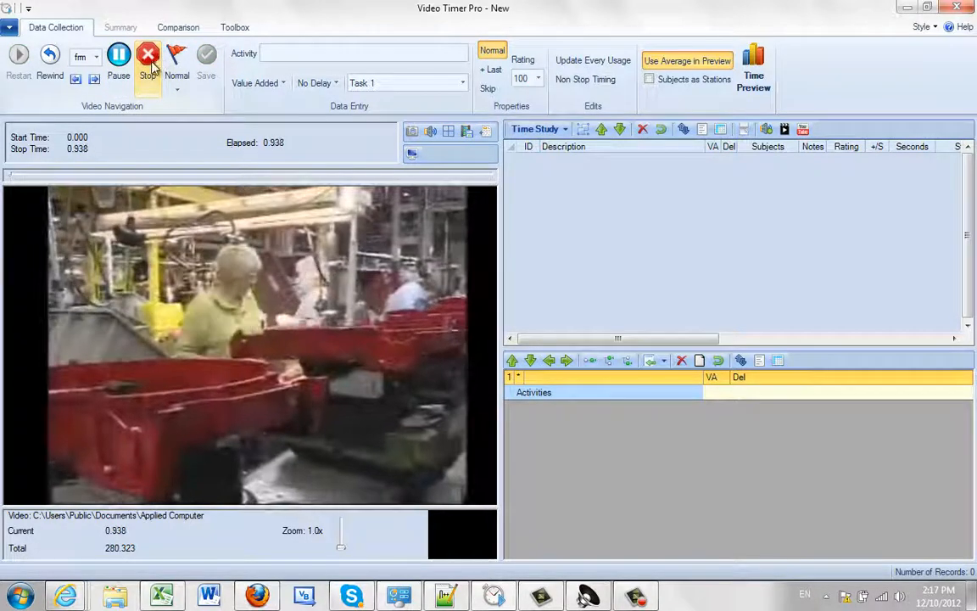
Pause the factory video at about 1.37 seconds and point out the video toolbar icons
click(146, 55)
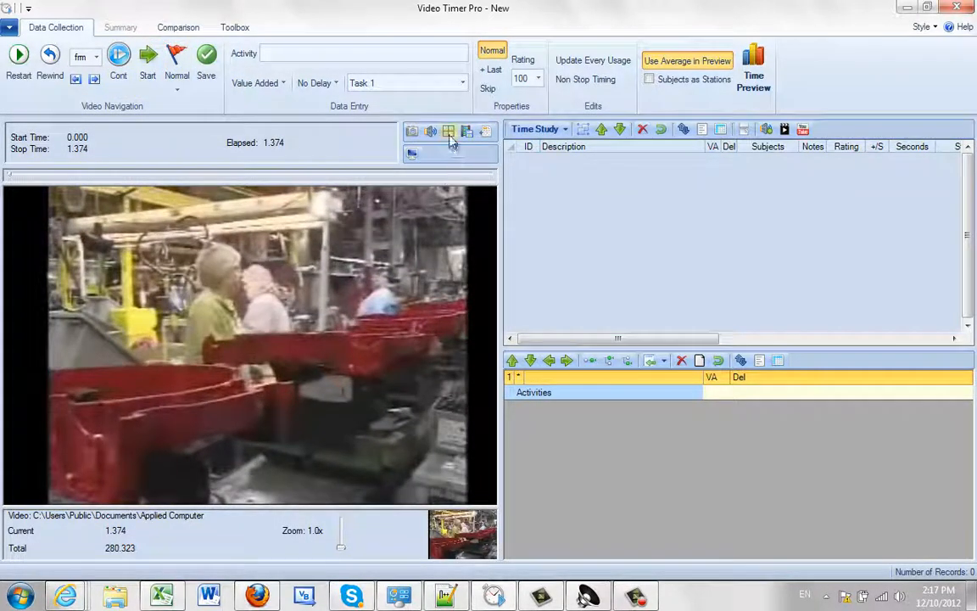
click(448, 131)
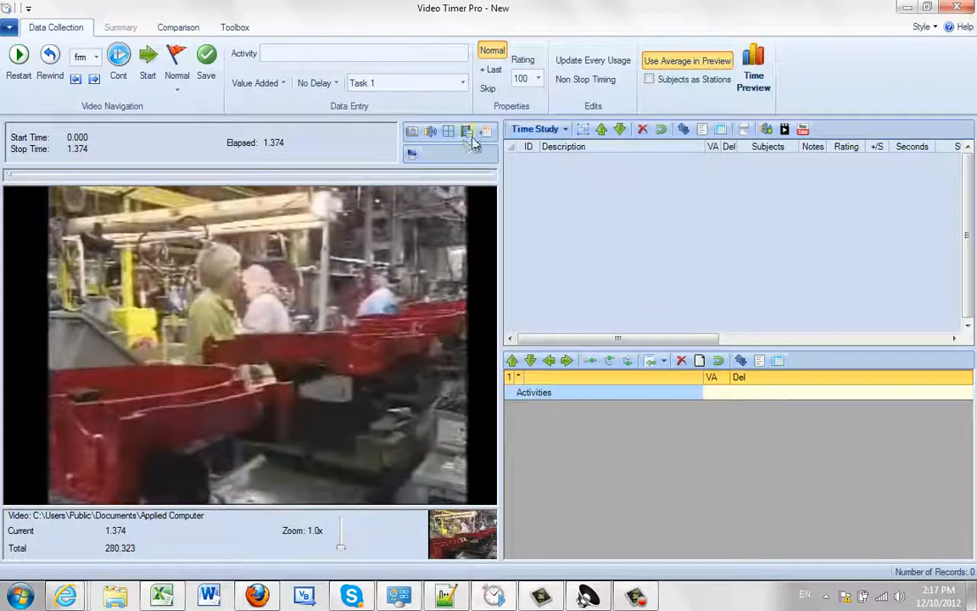
mouse_move(485, 132)
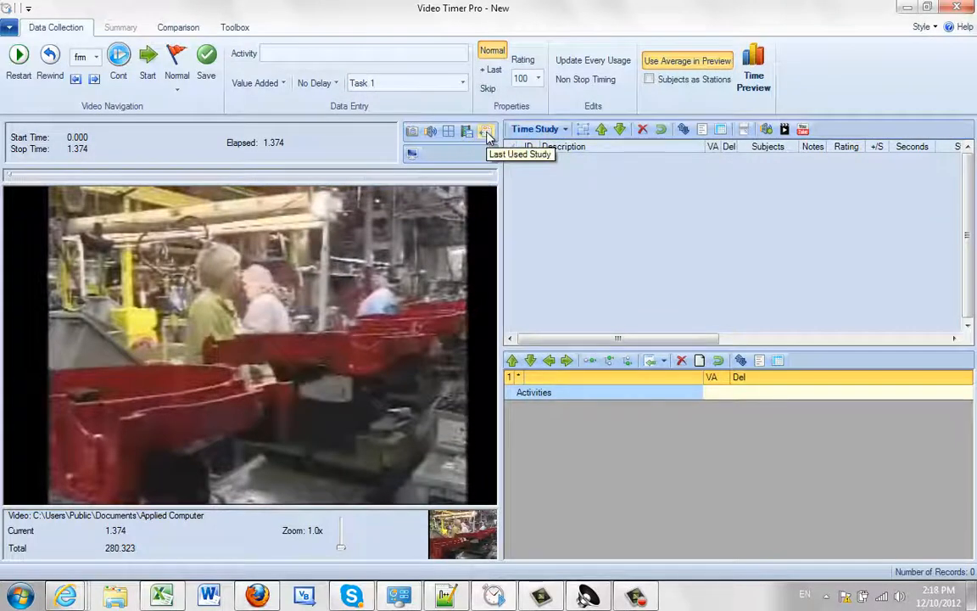
Reopen the last used study TEARDOWN1, discarding the unsaved new study
click(485, 129)
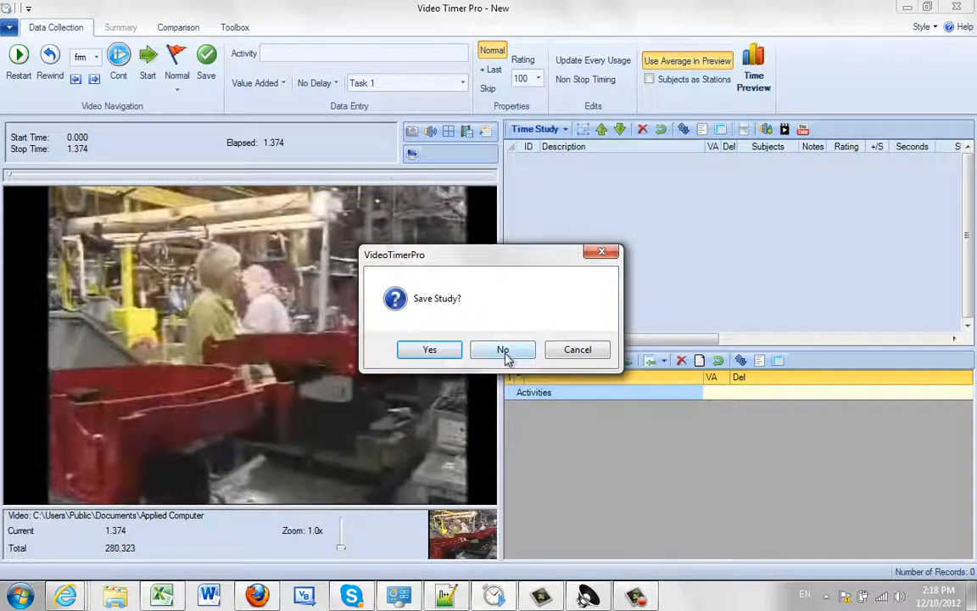
click(502, 349)
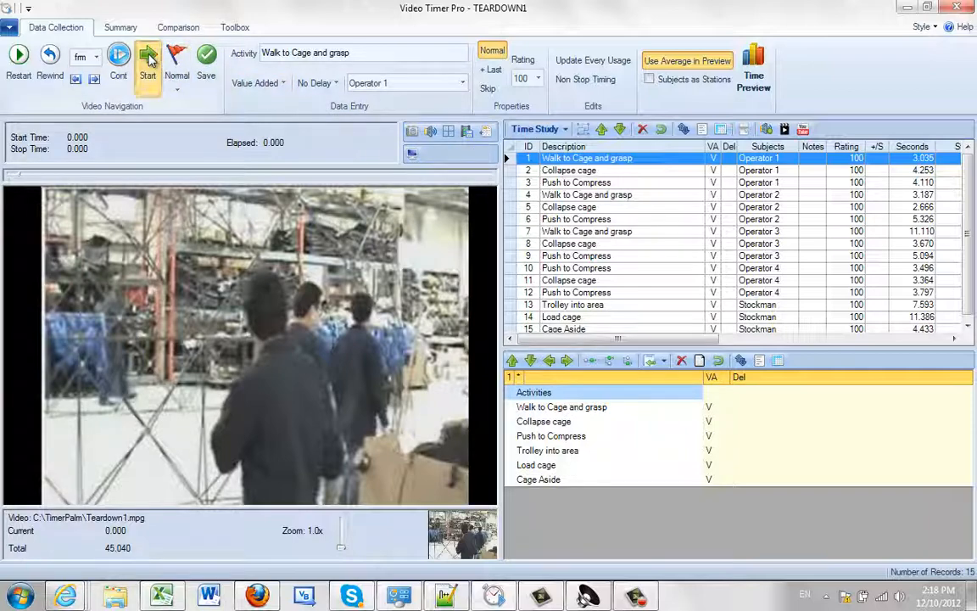
Bring up the Excel Book1 workbook with the Activity/Task bar chart
click(148, 54)
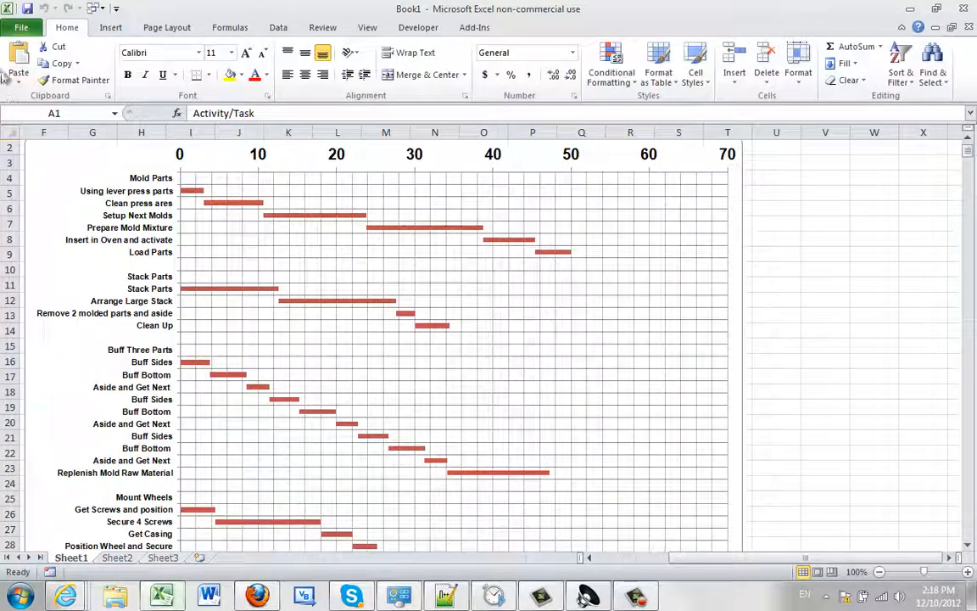
Close the Excel bar chart workbook and return to the TEARDOWN1 study
click(20, 27)
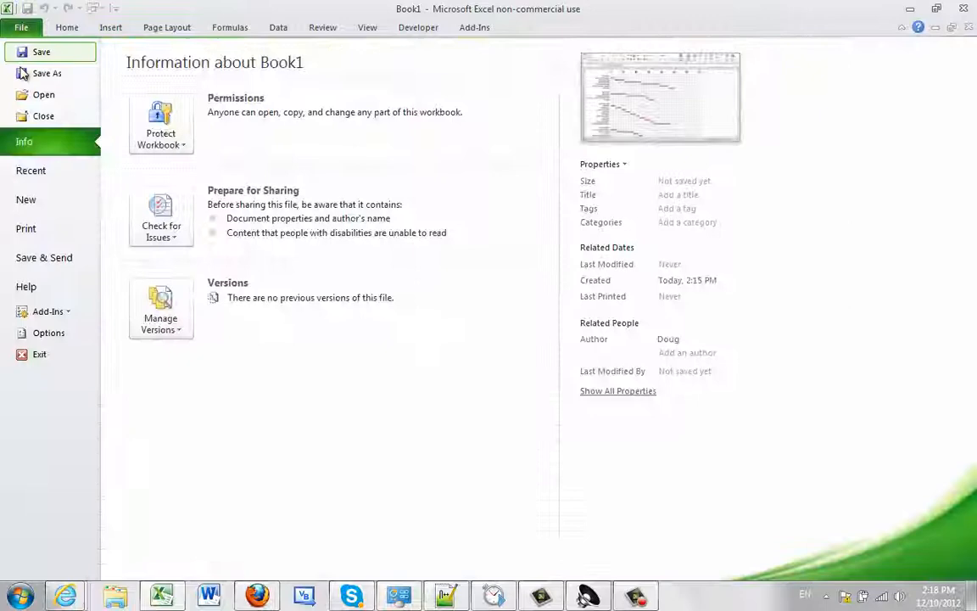
click(27, 200)
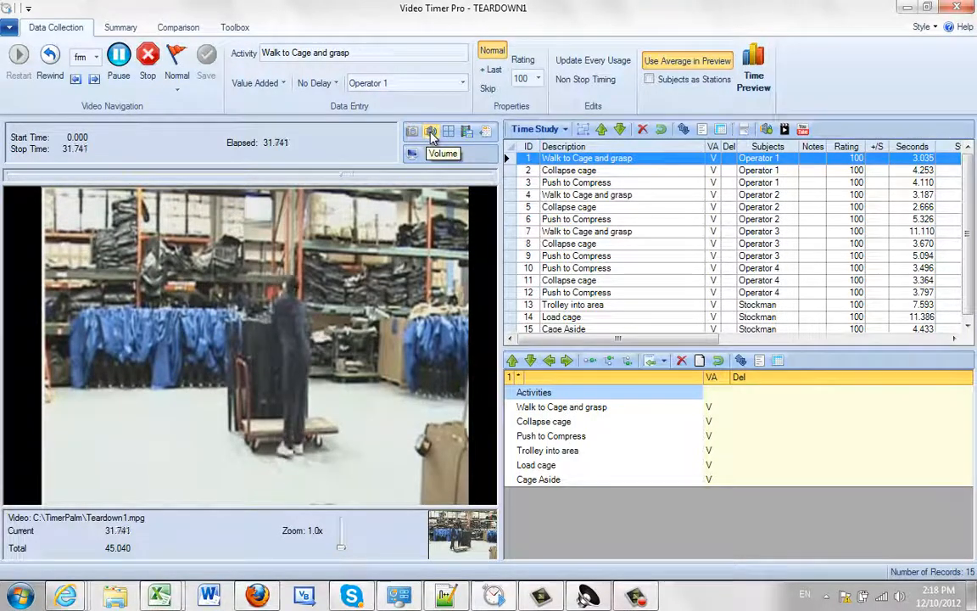
Point out the Volume icon and play the TEARDOWN1 video to about 44.9 of 45 seconds
click(431, 132)
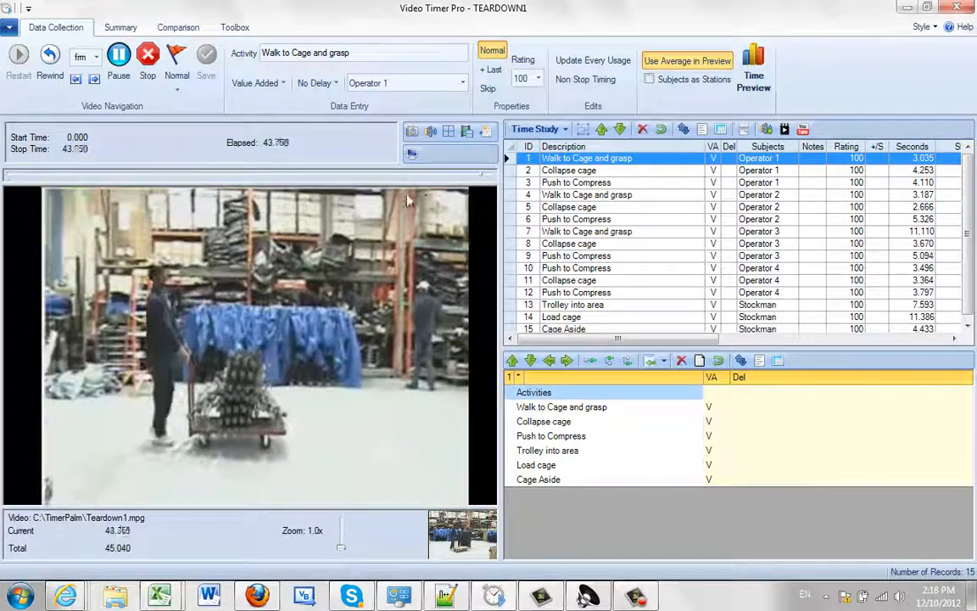
click(146, 55)
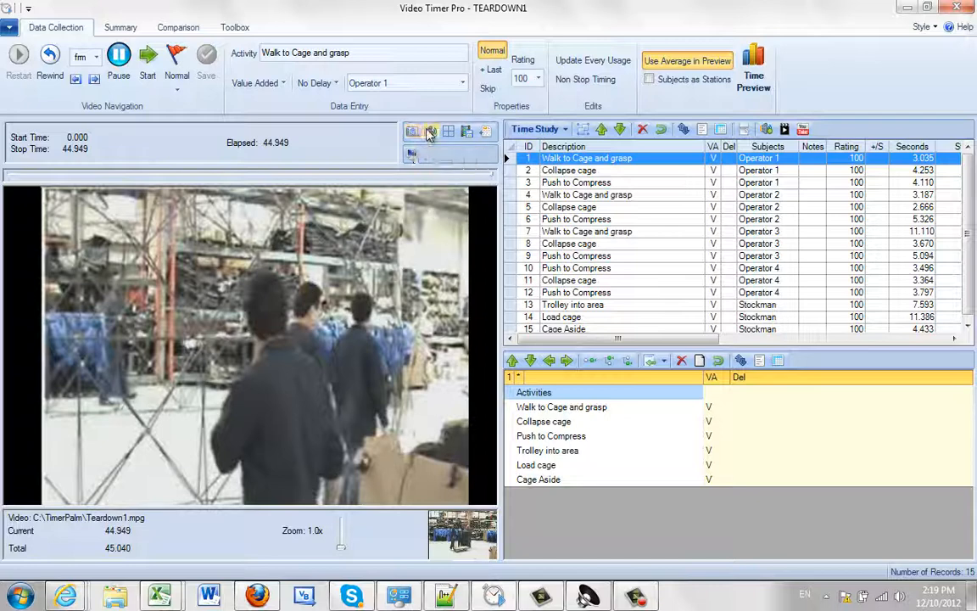
mouse_move(466, 134)
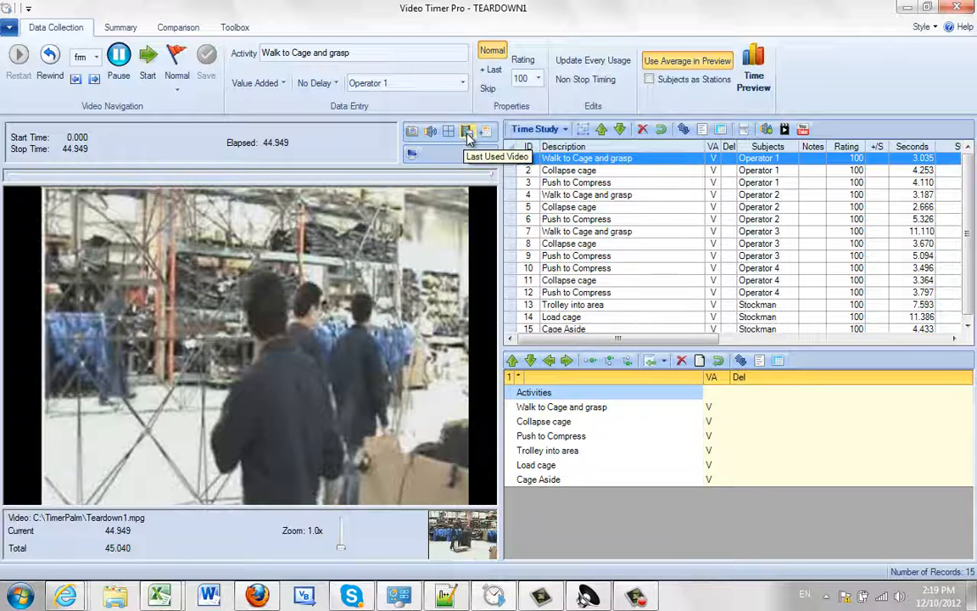
mouse_move(427, 163)
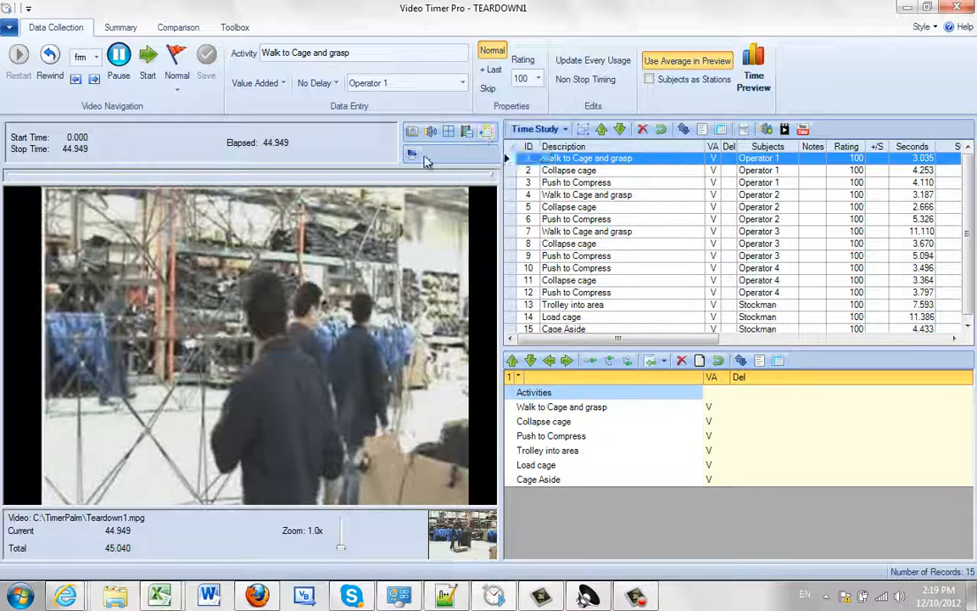
mouse_move(413, 152)
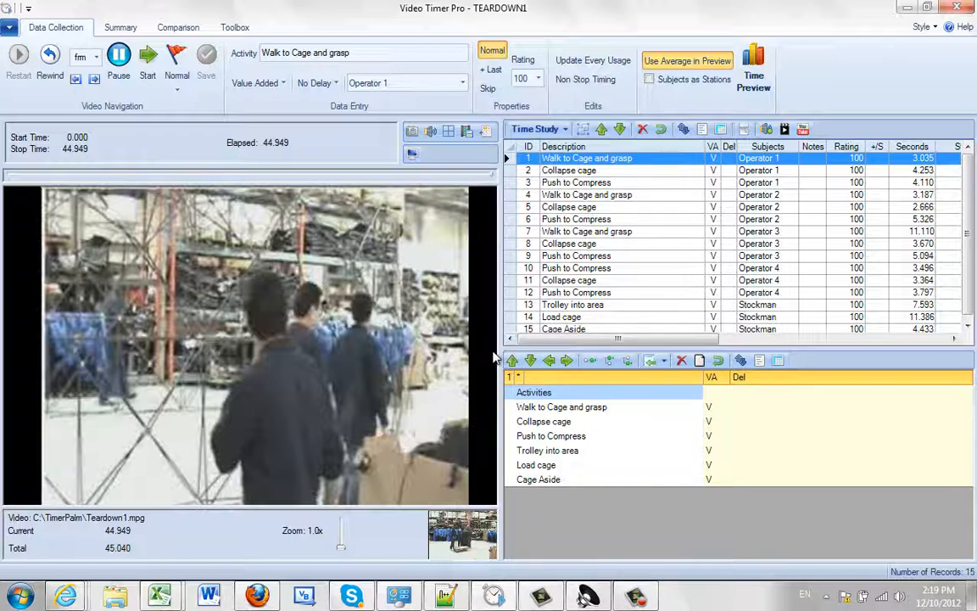
mouse_move(502, 350)
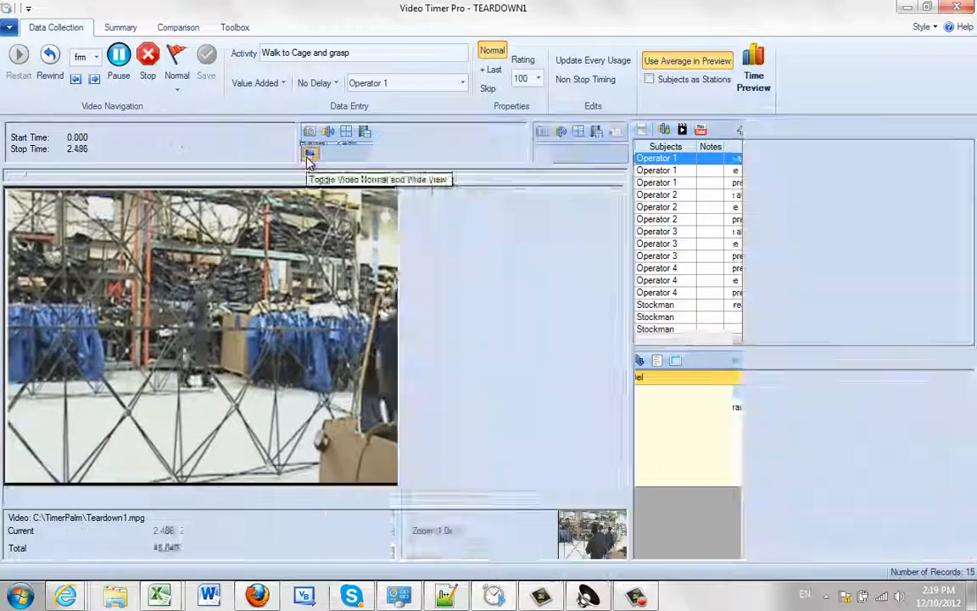
Switch the TEARDOWN1 video to the wide view, narrowing the time study tables
click(309, 156)
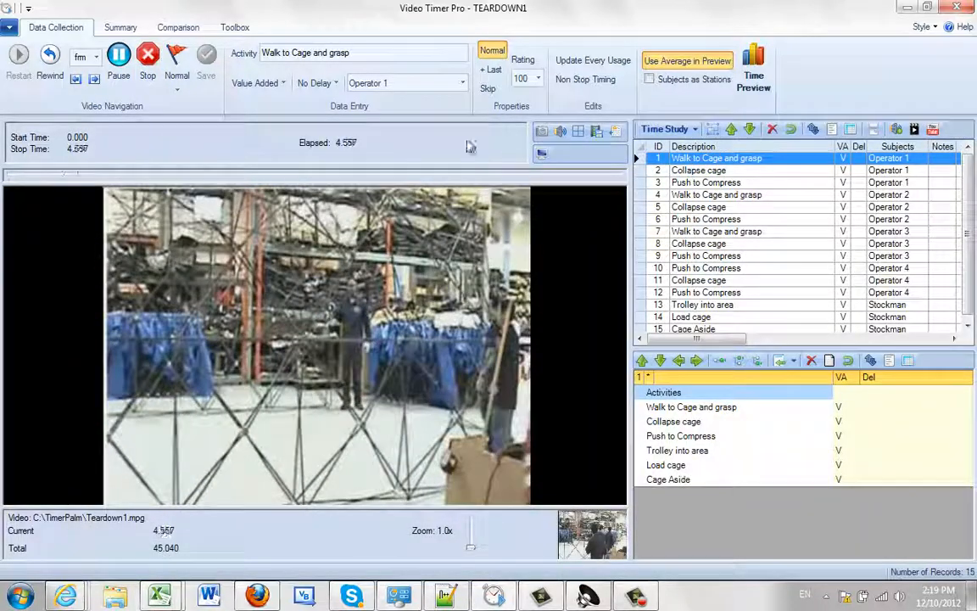